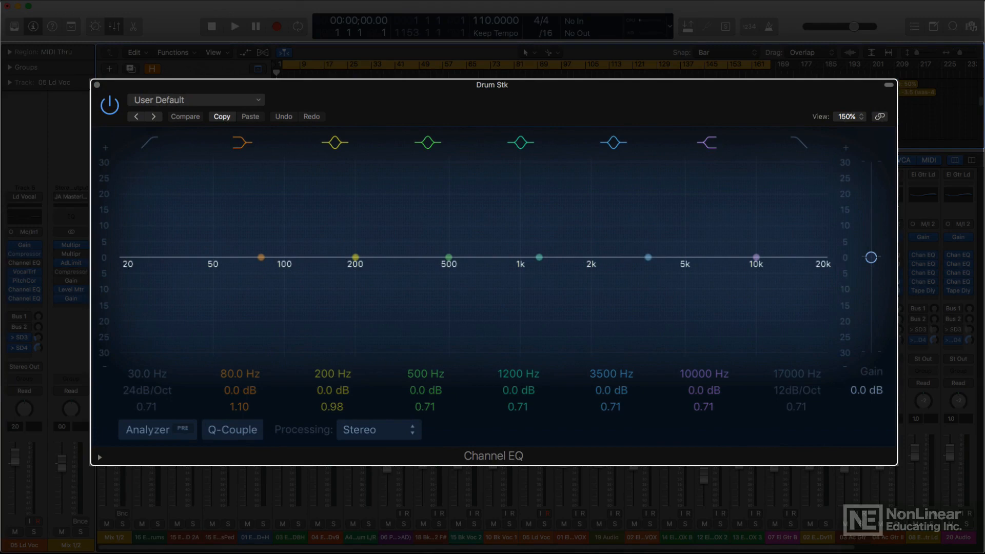
Nudge the 500 Hz band handle on the Drum Stk Channel EQ, leaving it flat at 0 dB
{"action": "left_click_drag", "start_coordinate": [447, 256], "coordinate": [447, 270]}
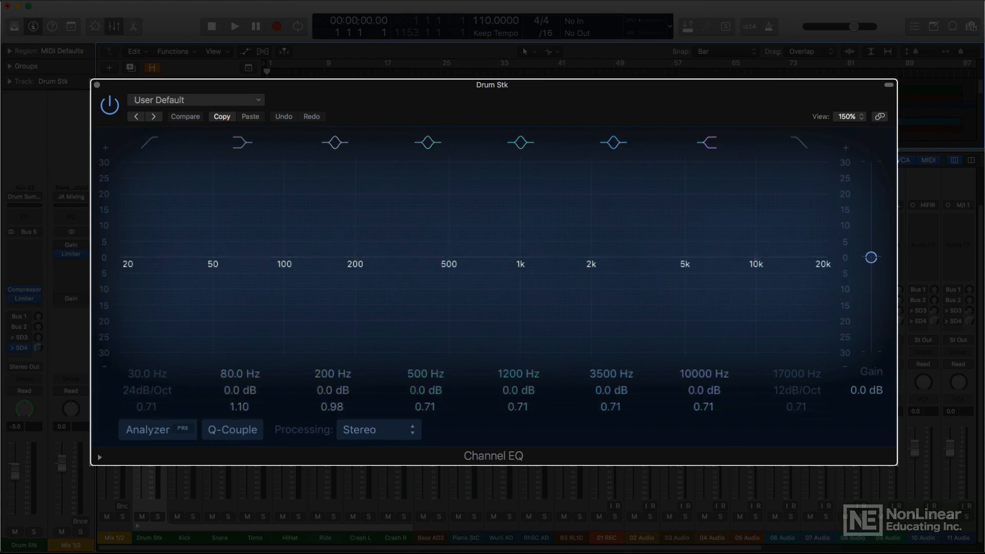
Enable the 30 Hz low cut and the 80 Hz band for the Drum Stk EQ curve
{"action": "left_click", "coordinate": [185, 116]}
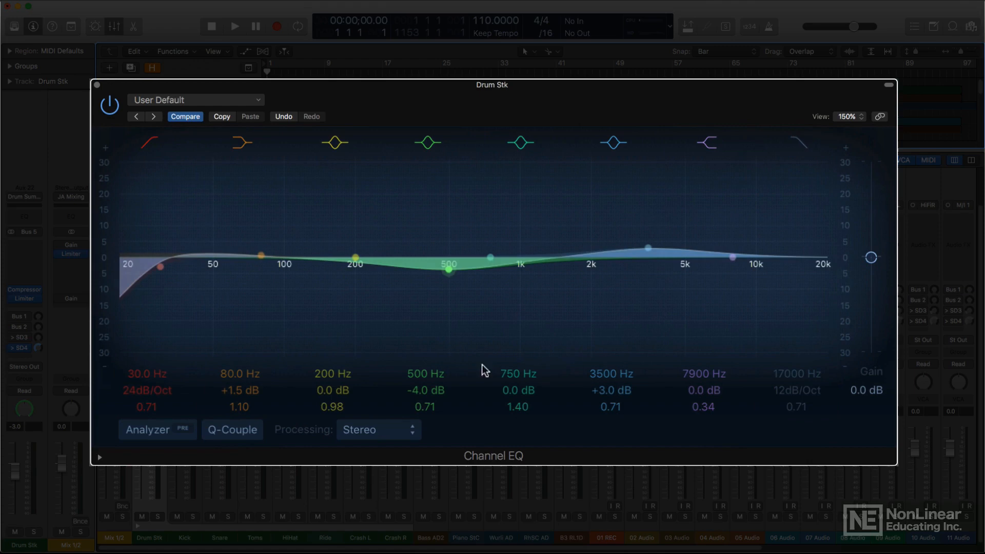
{"action": "left_click", "coordinate": [334, 141]}
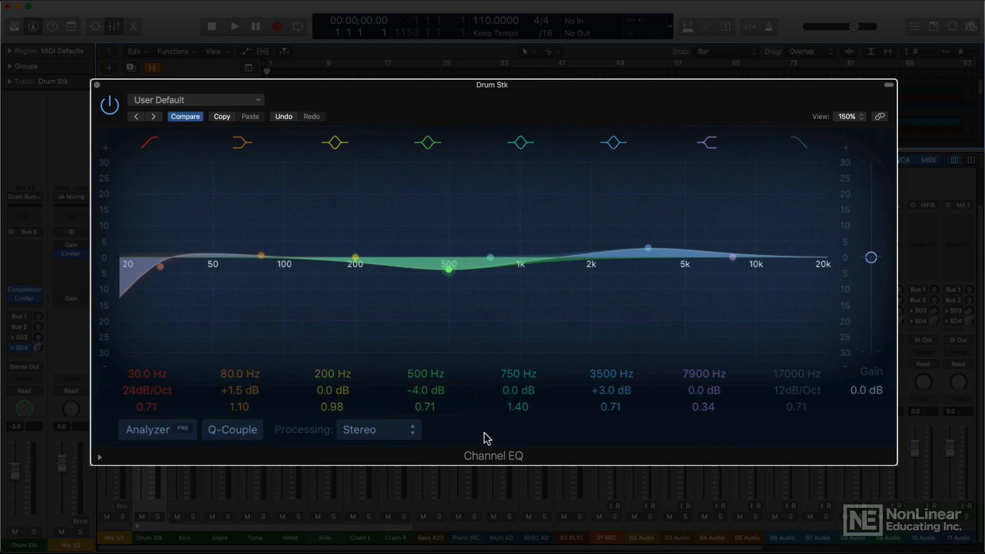
Sweep the 500 Hz cut from about −3 dB down to −9 dB and back up near −4 dB
{"action": "left_click_drag", "start_coordinate": [447, 271], "coordinate": [449, 267]}
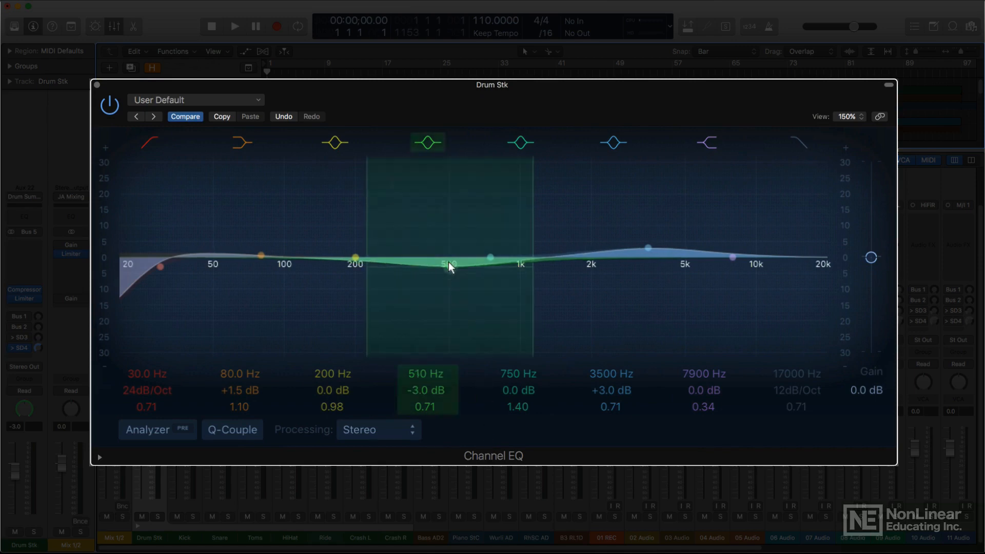
{"action": "left_click_drag", "start_coordinate": [448, 264], "coordinate": [448, 270]}
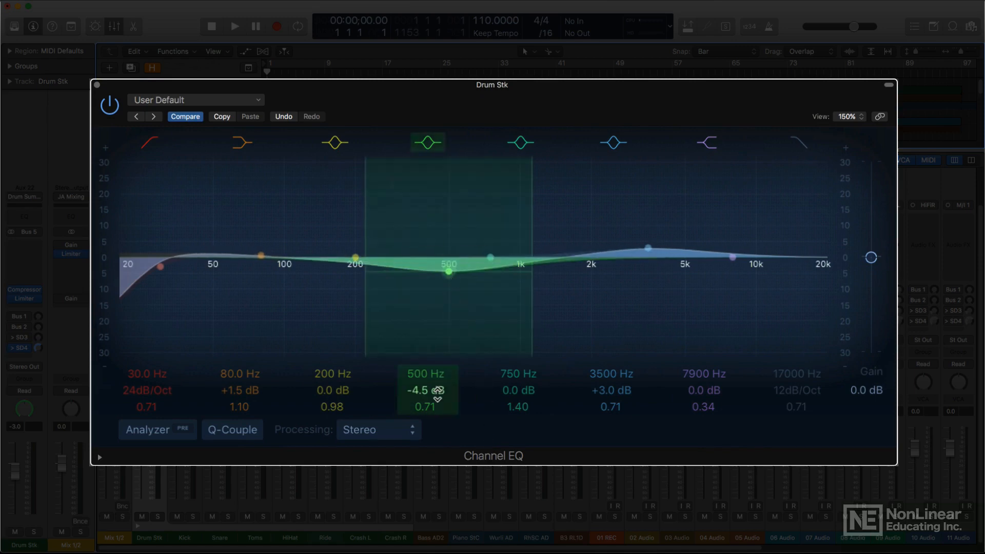
{"action": "left_click_drag", "start_coordinate": [448, 272], "coordinate": [447, 287]}
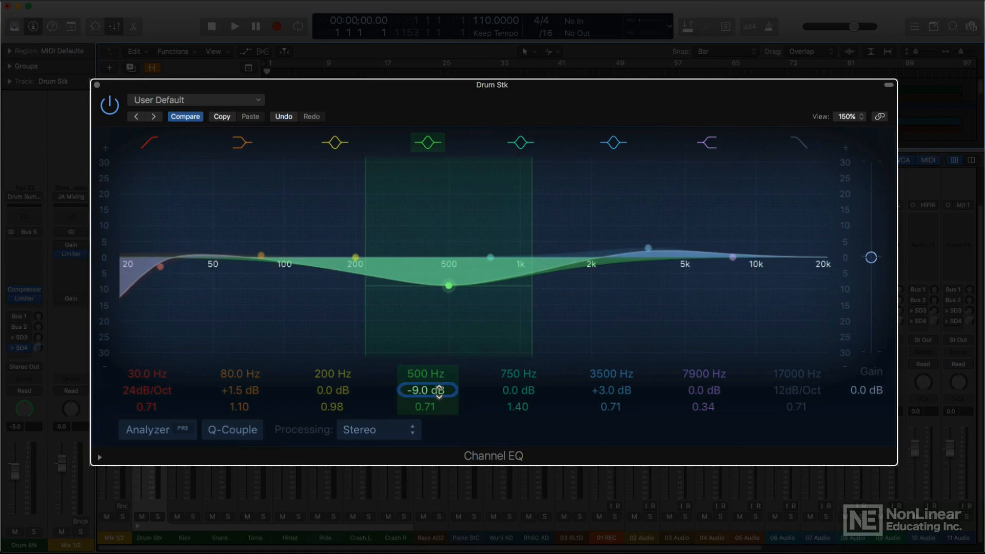
{"action": "left_click_drag", "start_coordinate": [448, 287], "coordinate": [447, 277]}
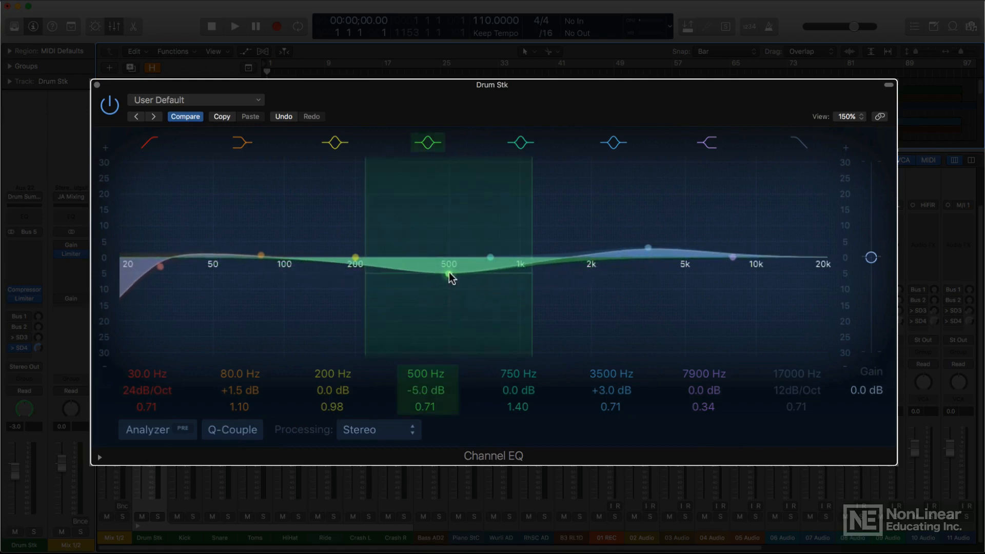
{"action": "left_click_drag", "start_coordinate": [446, 276], "coordinate": [446, 270]}
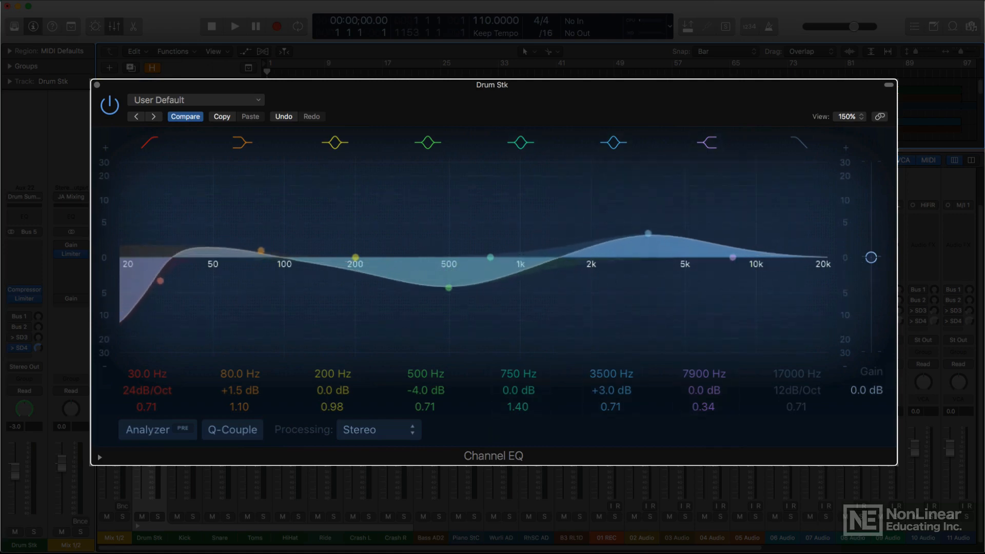
{"action": "mouse_move", "coordinate": [849, 262]}
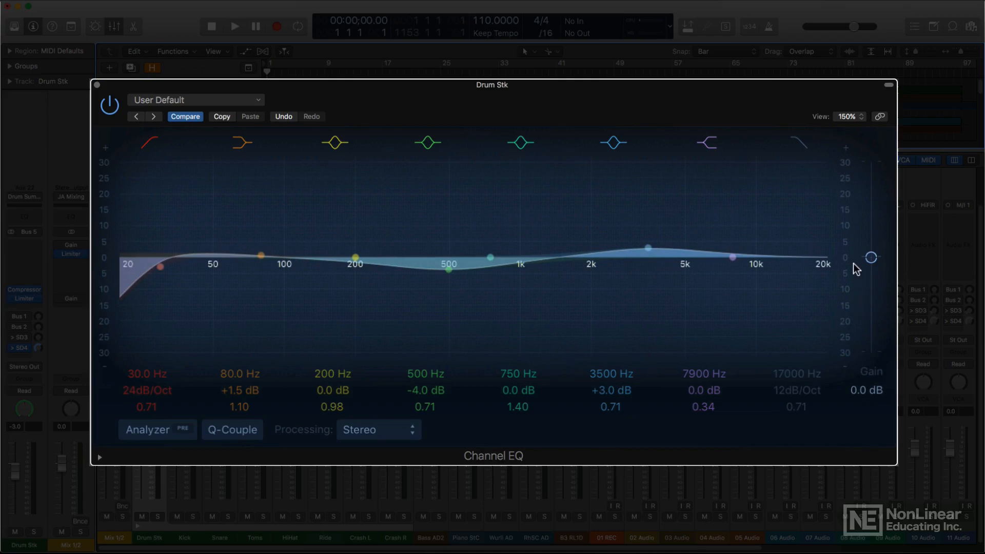
{"action": "mouse_move", "coordinate": [878, 267]}
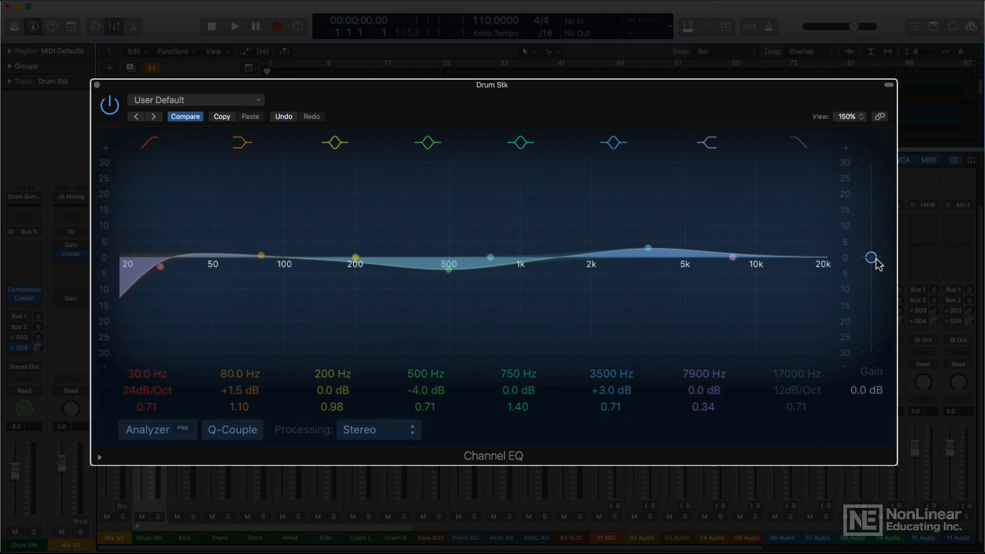
Lower the Channel EQ output gain to −8.0 dB, then return it to 0.0 dB
{"action": "left_click_drag", "start_coordinate": [871, 258], "coordinate": [871, 286]}
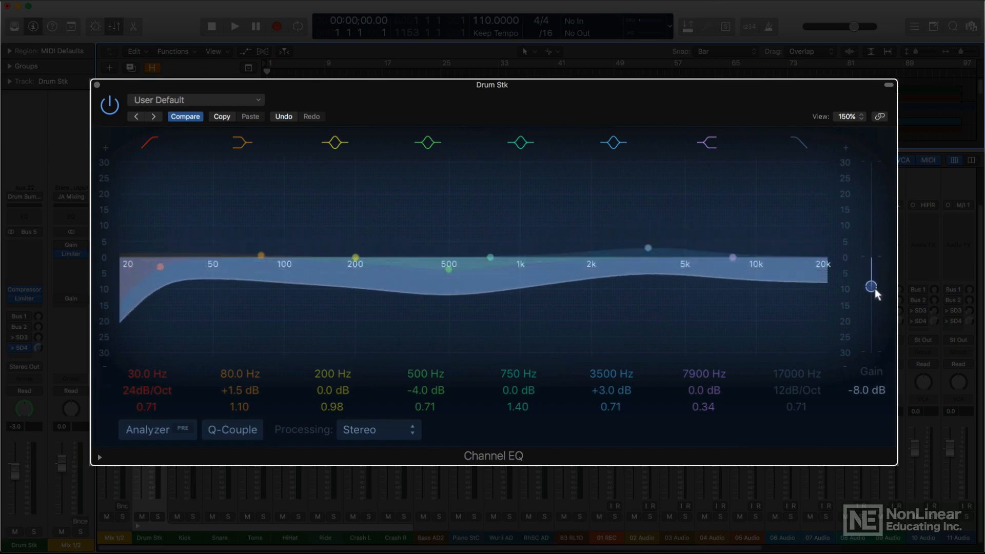
{"action": "left_click_drag", "start_coordinate": [872, 287], "coordinate": [872, 257]}
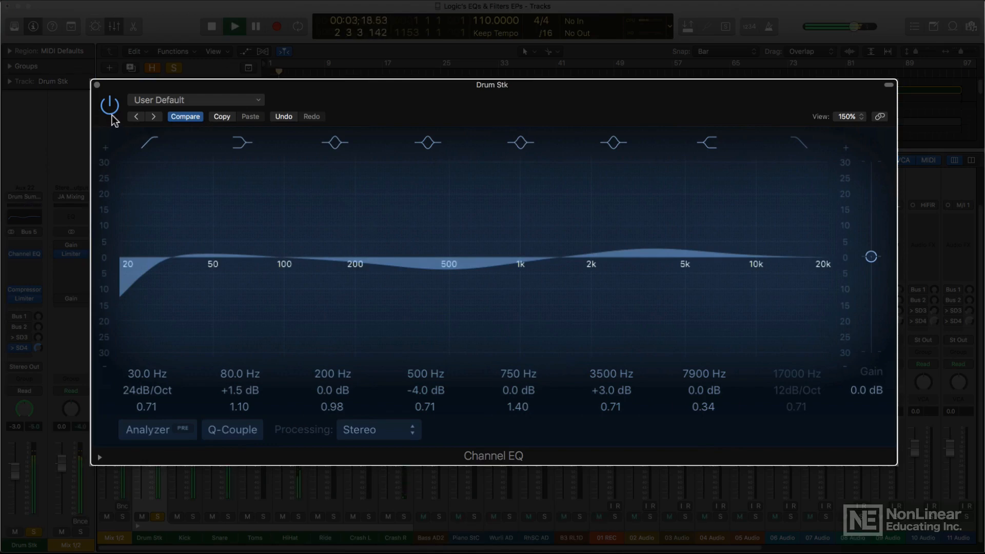
Bypass the Channel EQ to hear the dry drums, then switch it back on
{"action": "left_click", "coordinate": [108, 104]}
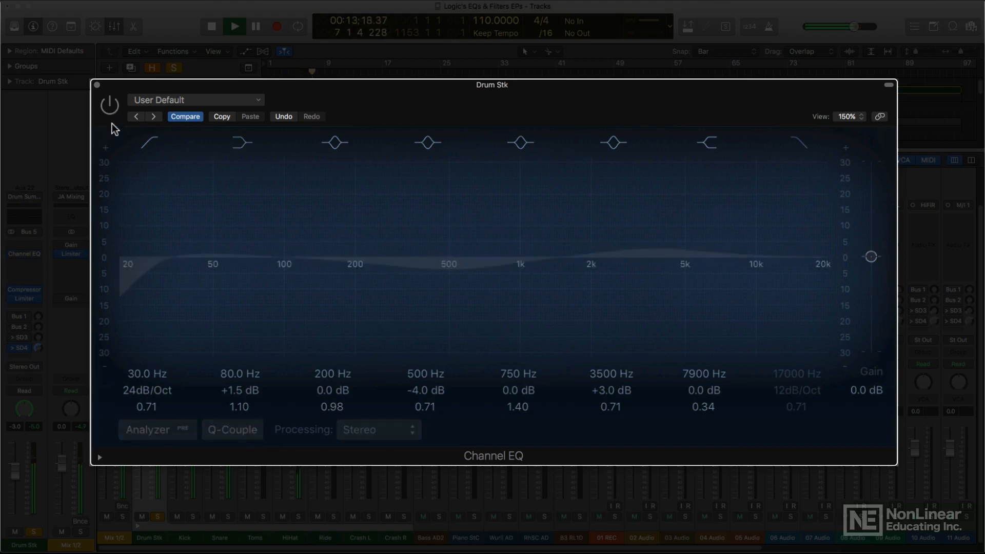
{"action": "left_click", "coordinate": [108, 104]}
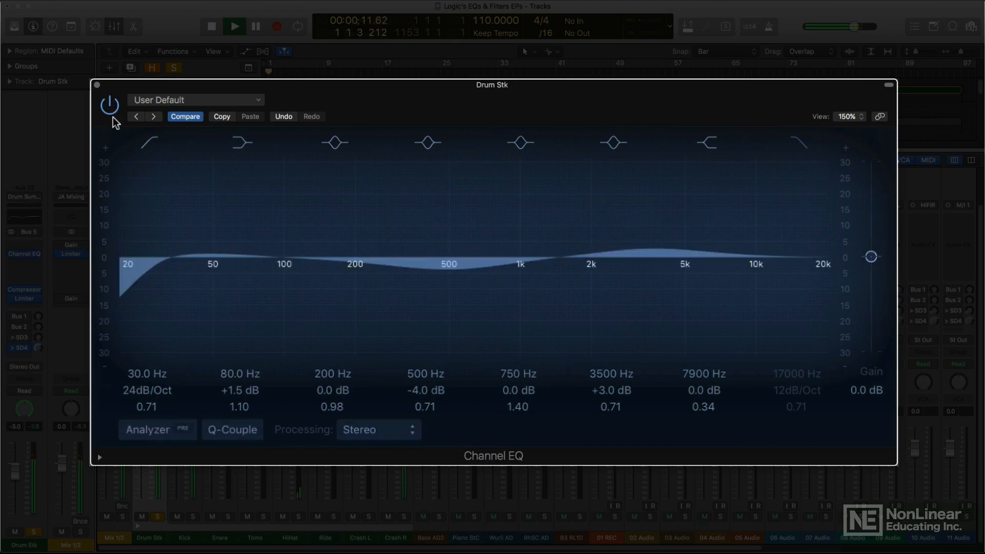